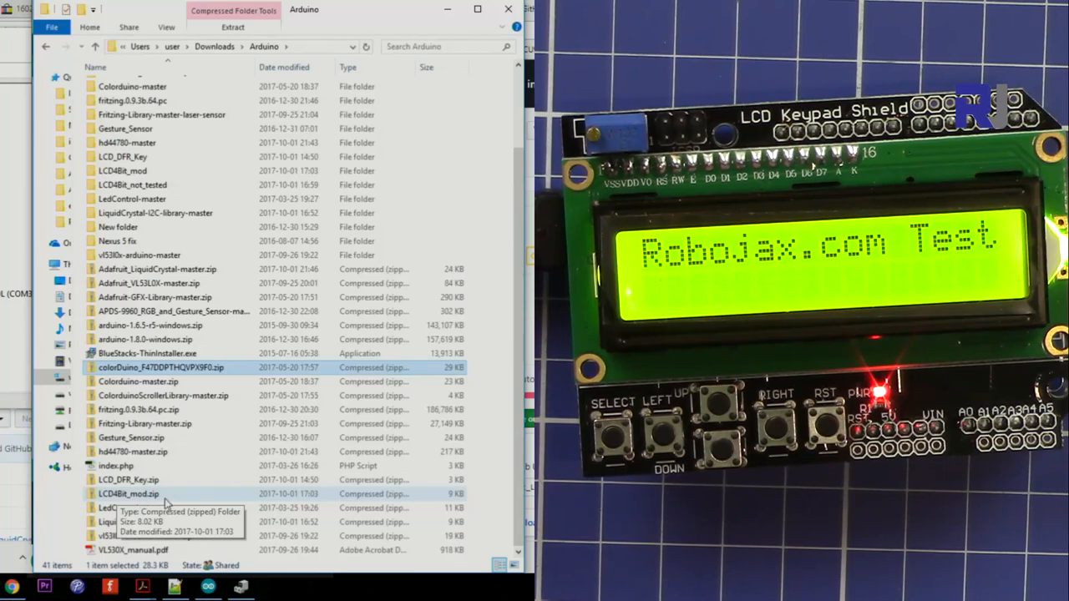
- Extract LCD4Bit_mod.zip with 7-Zip Extract Here, producing the LCD4Bit_mod folder
left_click(129, 493)
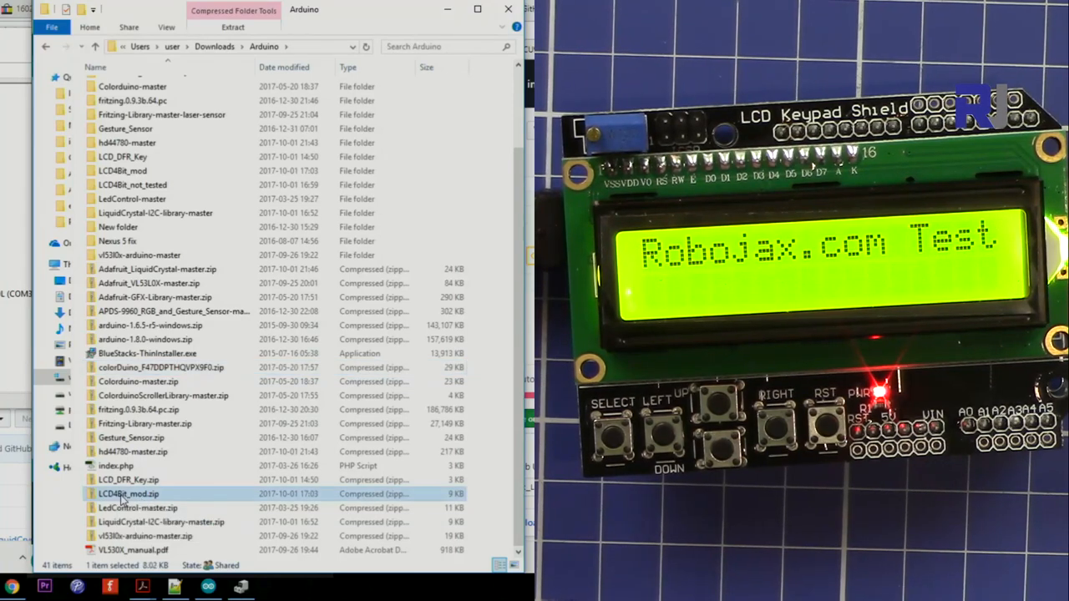
right_click(130, 494)
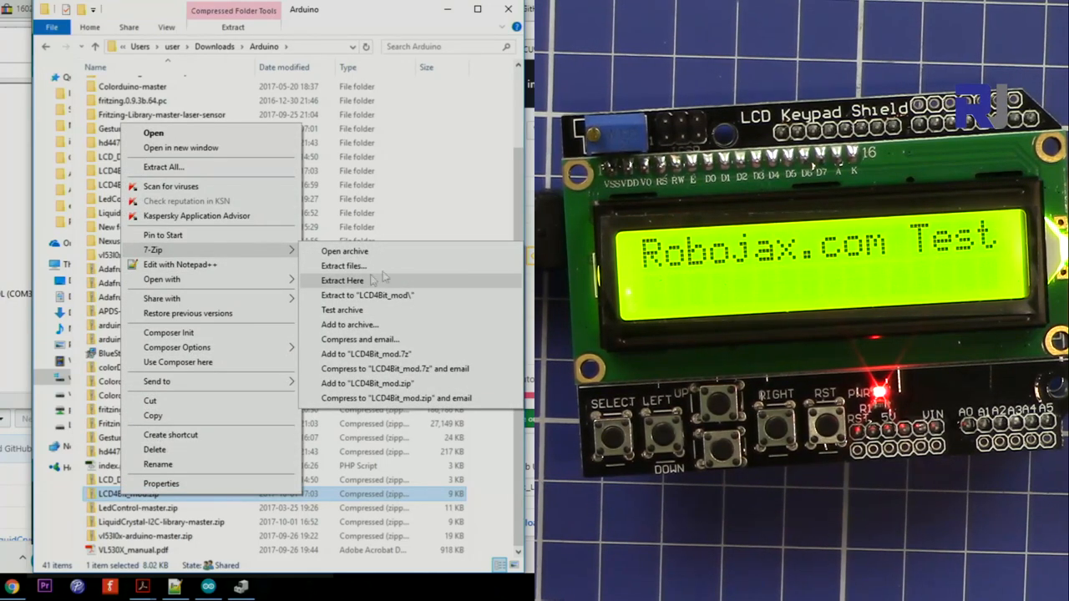
left_click(342, 279)
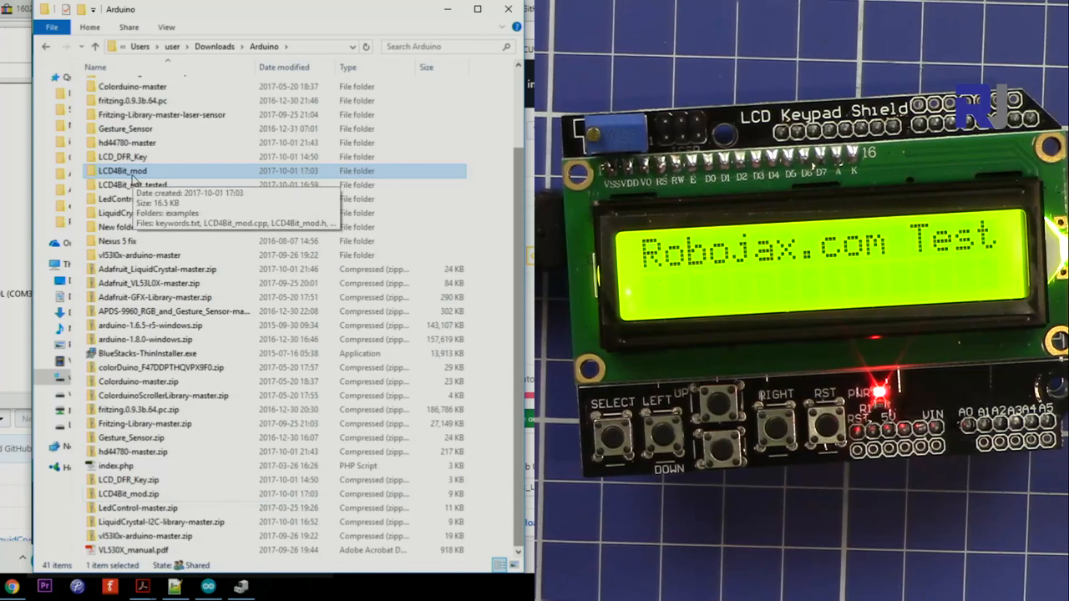
right_click(122, 171)
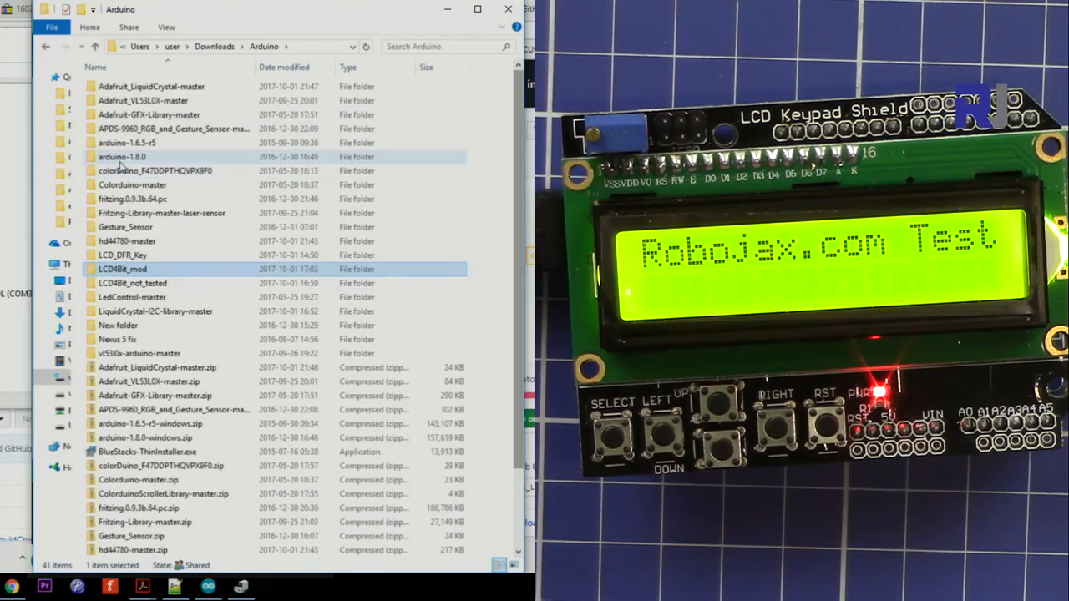
- Navigate into arduino-1.8.0 > libraries > LCD4Bit_mod
double_click(122, 156)
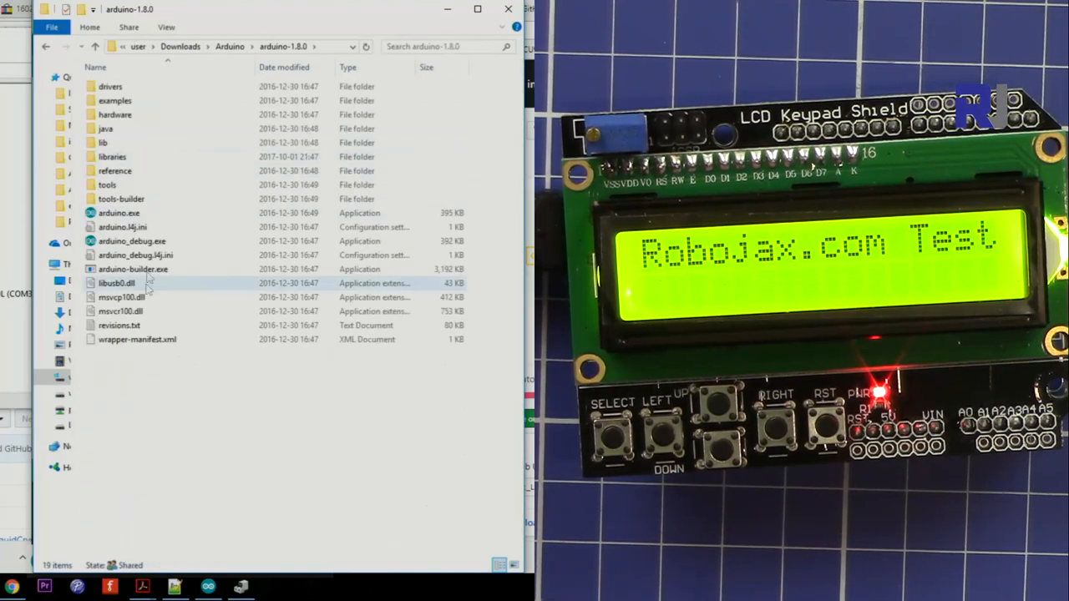
double_click(112, 156)
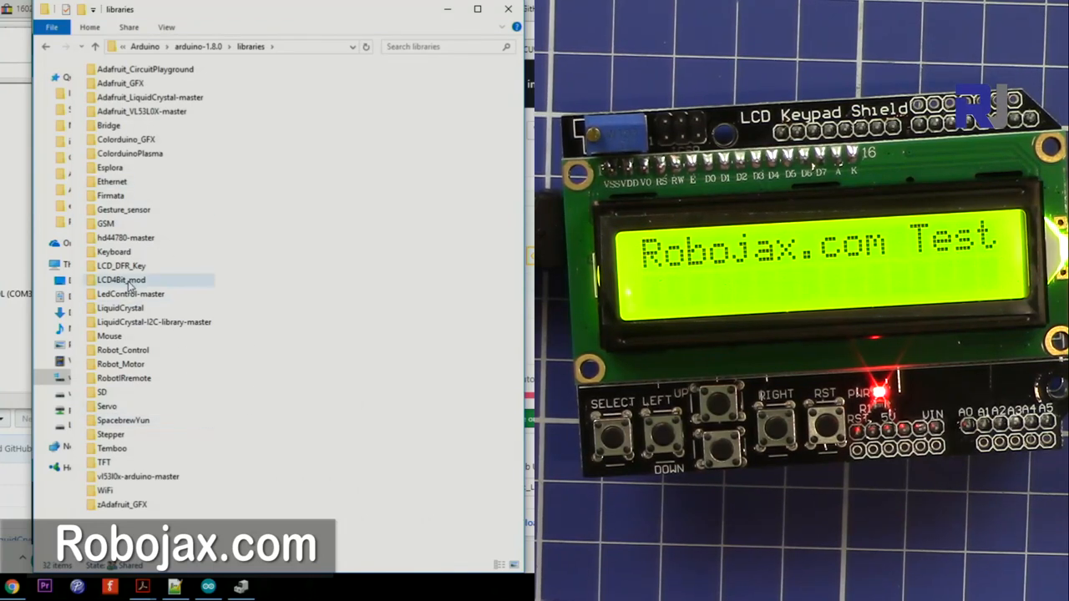
double_click(122, 279)
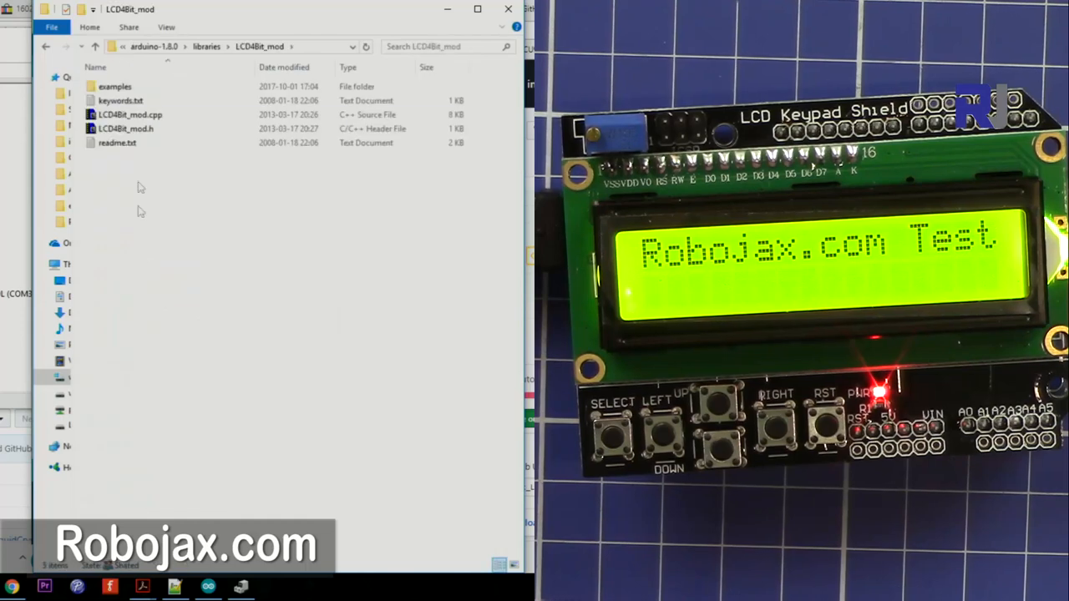
- Check the LCD4Bit_mod.h header and enter the library's examples folder
left_click(125, 129)
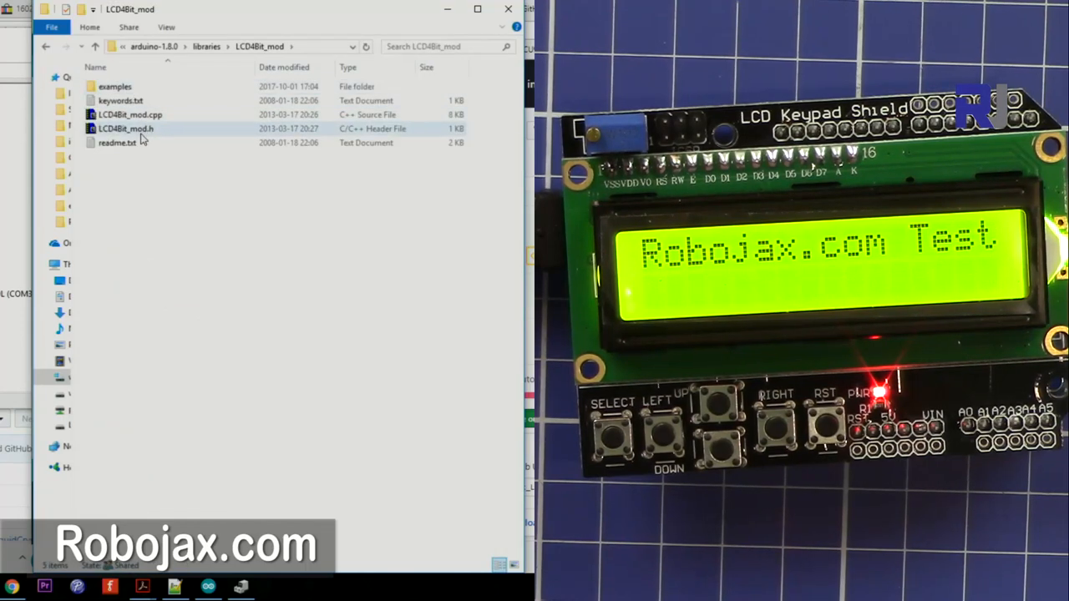
mouse_move(125, 129)
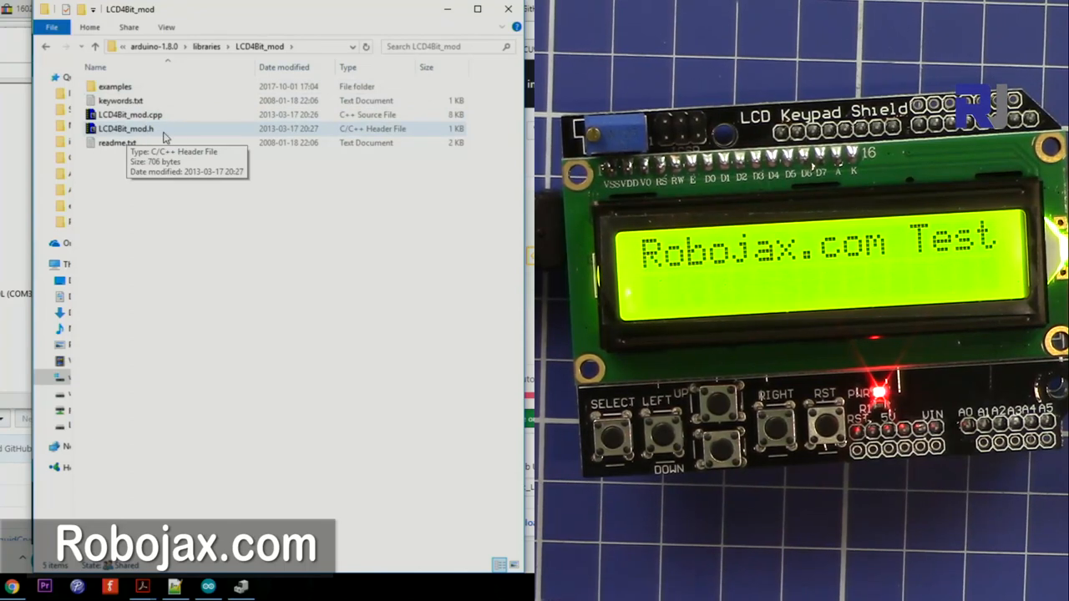
left_click(131, 114)
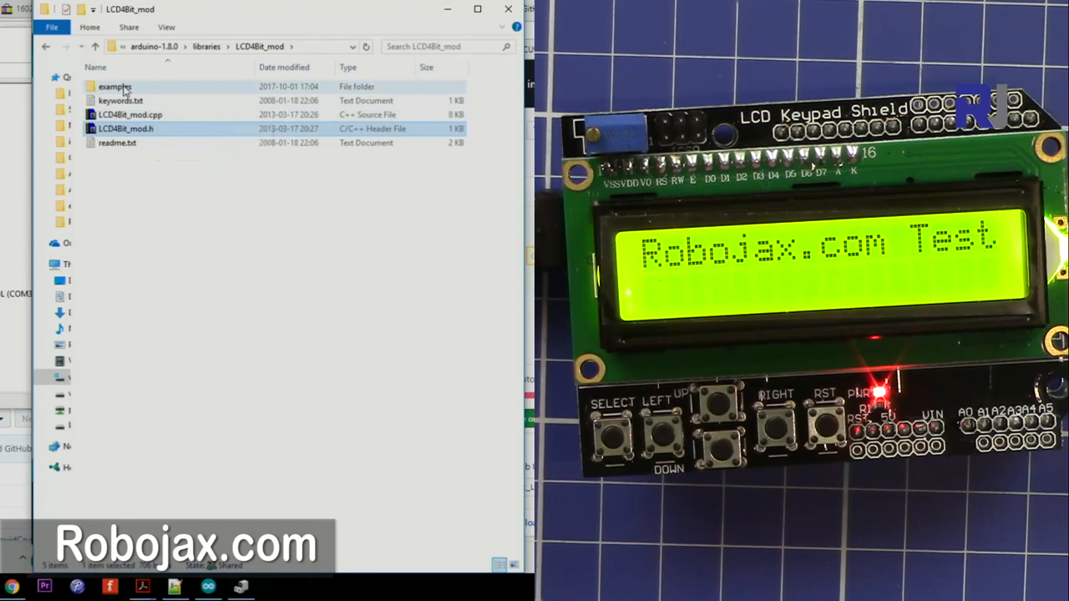
double_click(114, 86)
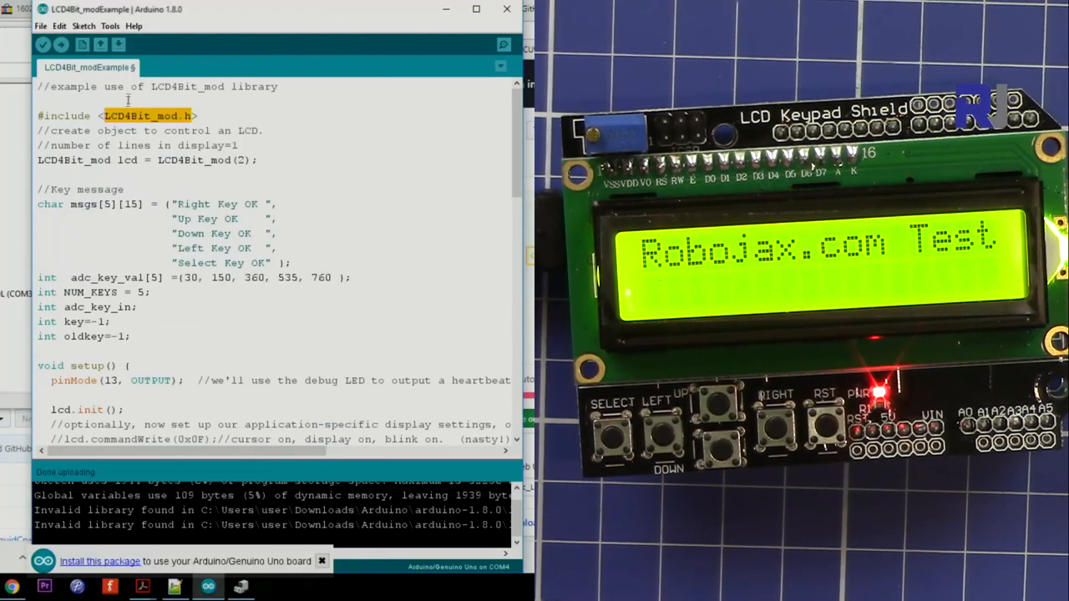
left_click(40, 26)
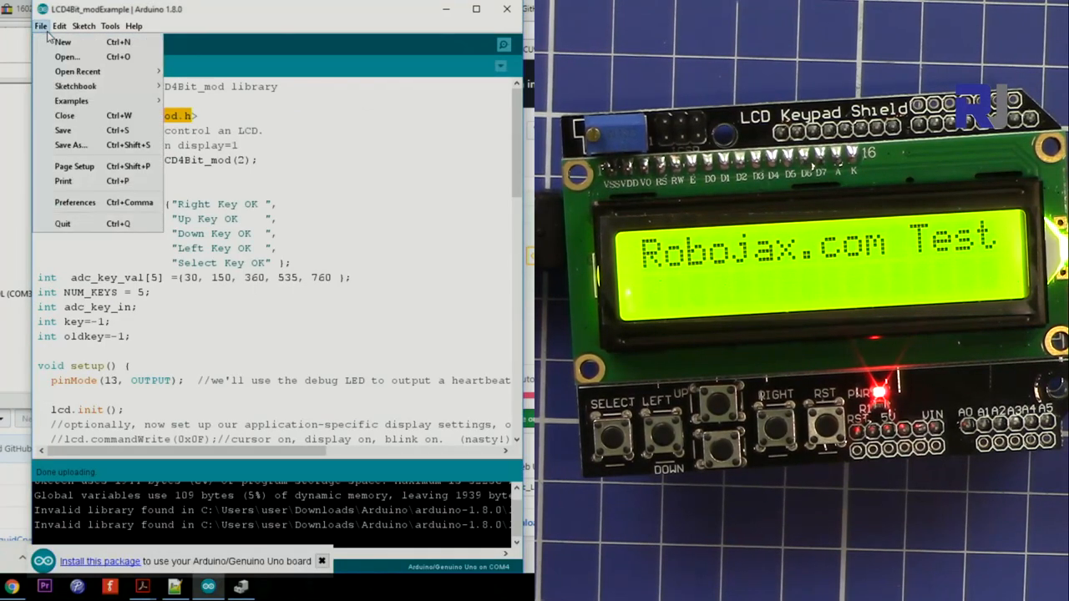
left_click(71, 100)
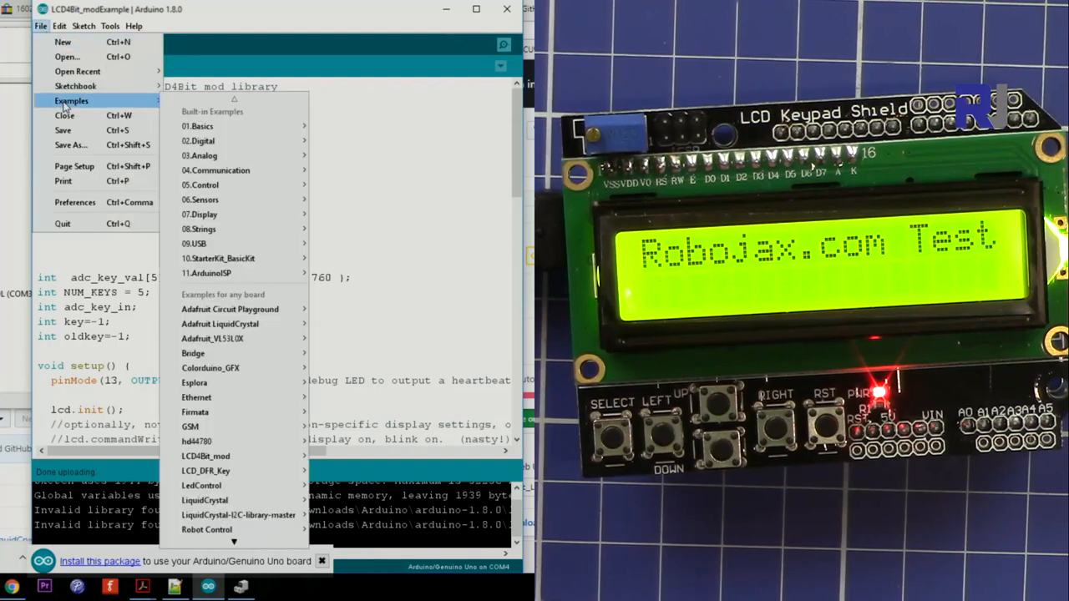
mouse_move(223, 229)
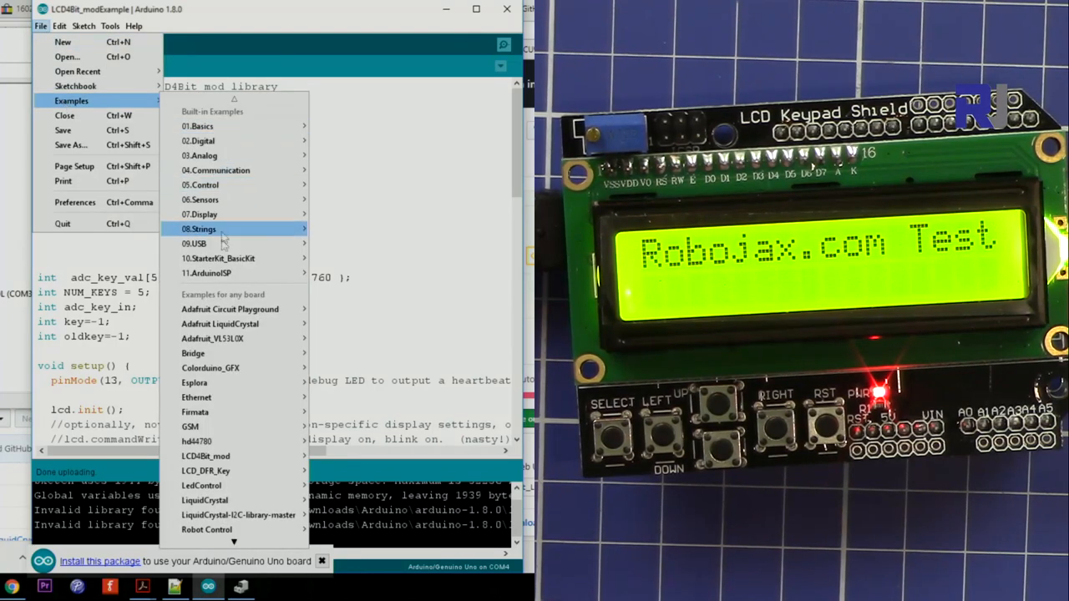
mouse_move(197, 397)
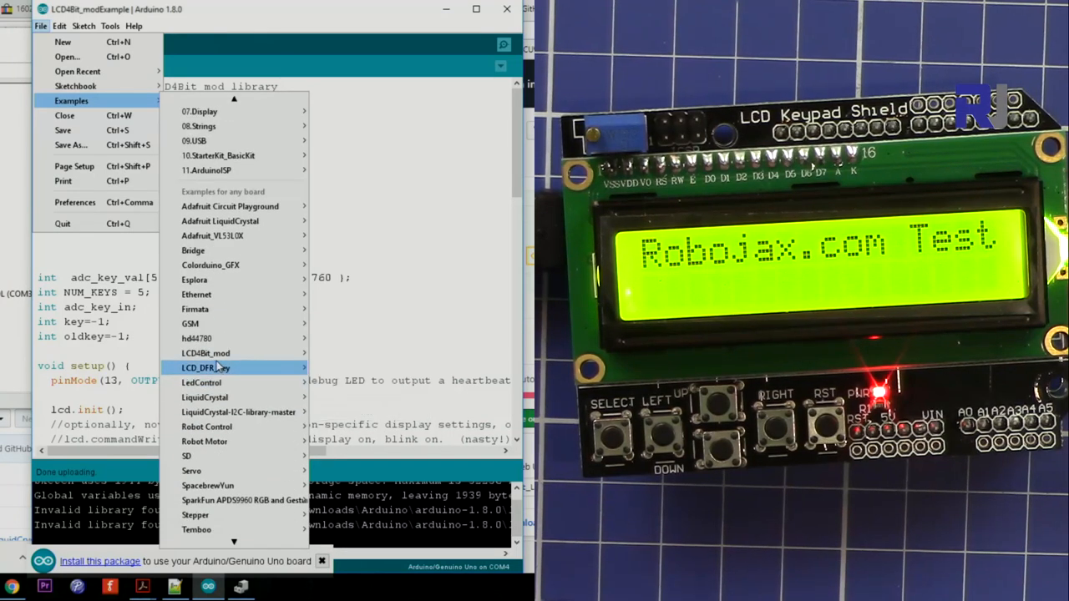
mouse_move(206, 353)
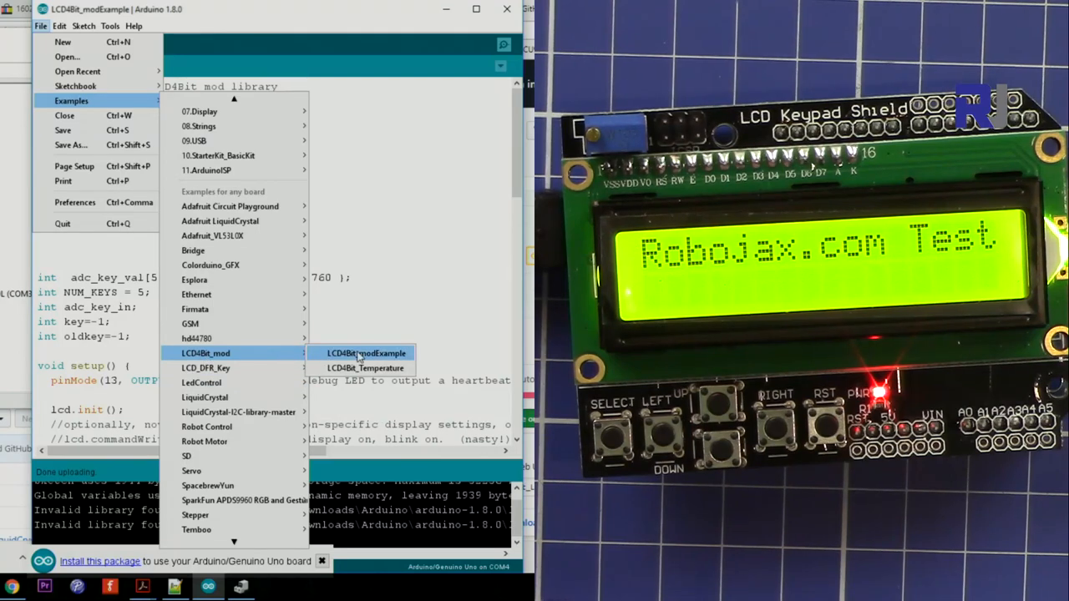
left_click(364, 352)
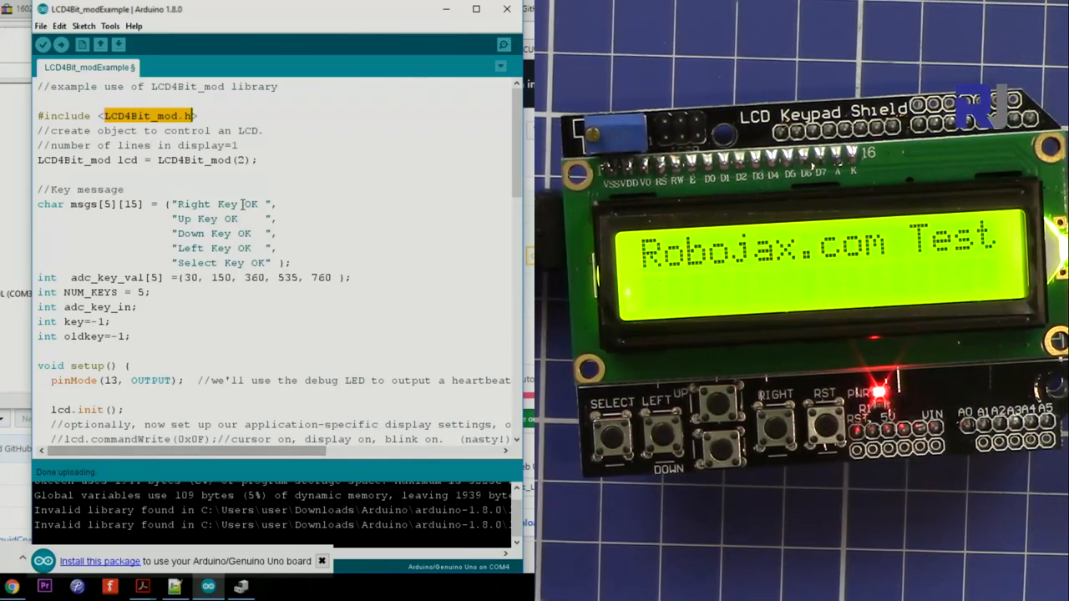
- Delete the stray '1' after 'Right' in the msgs array so all key messages match
scroll("down", 3)
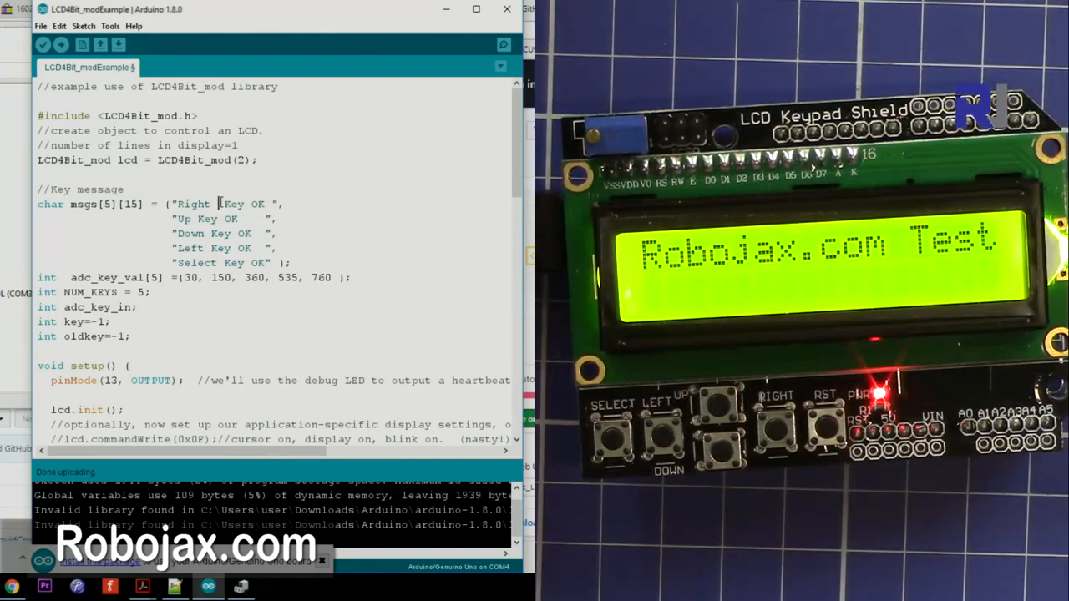
left_click(43, 44)
type("1")
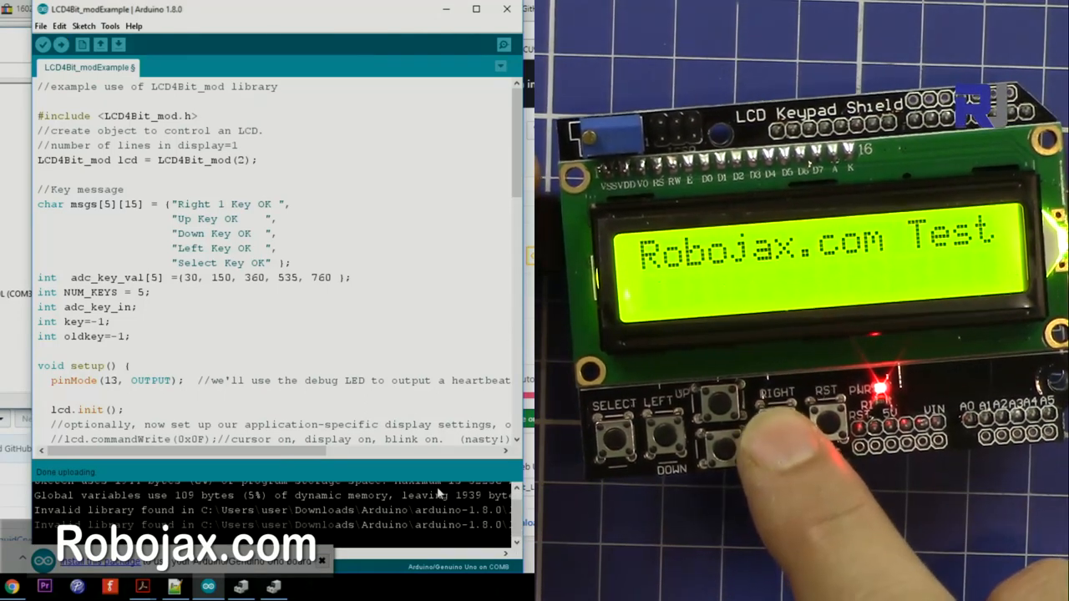
left_click(775, 422)
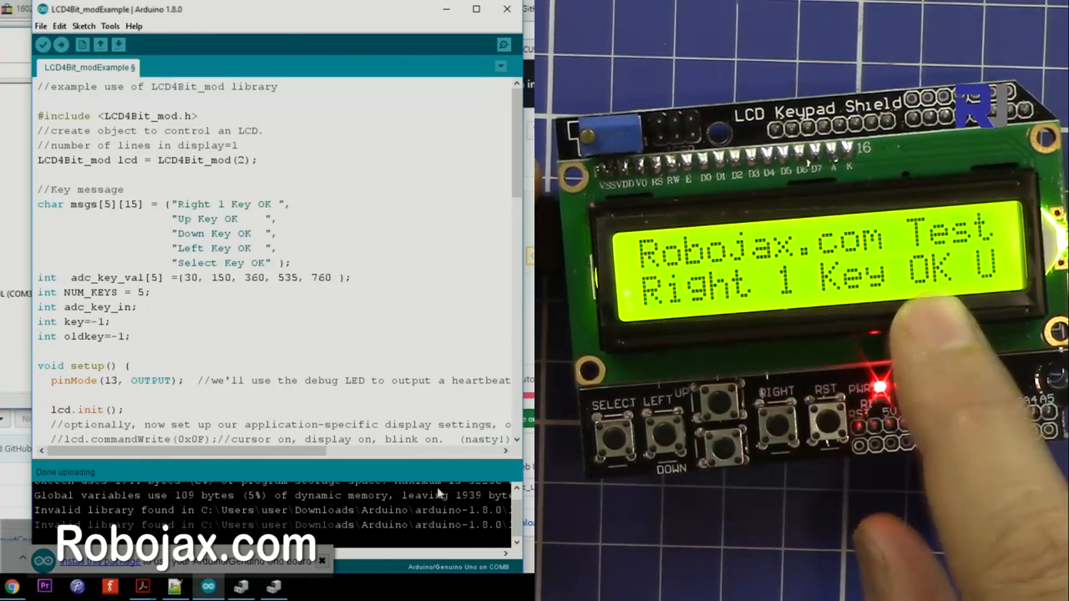
left_click(705, 418)
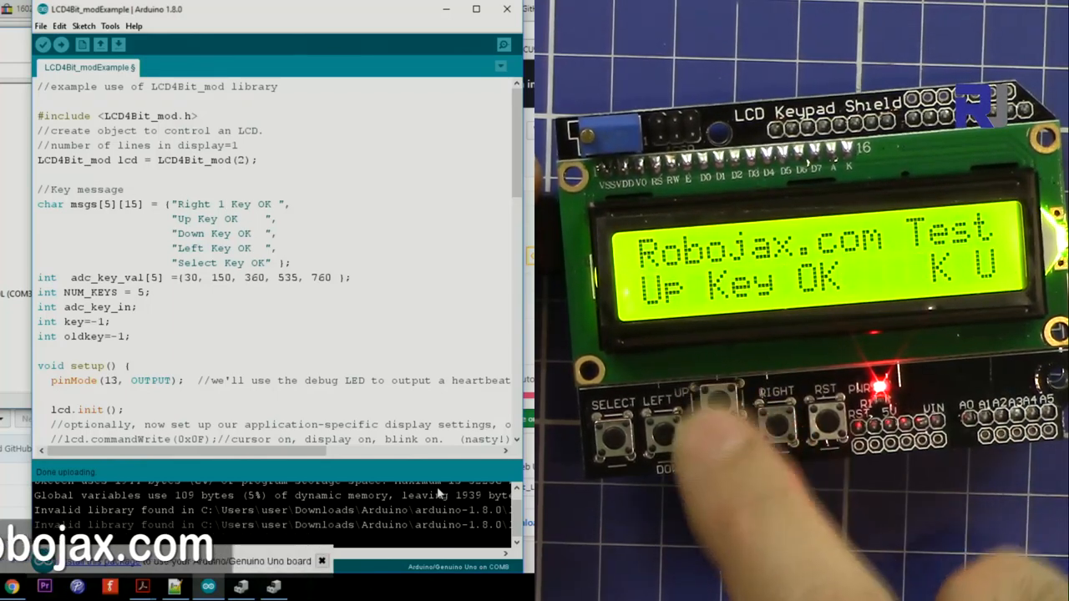
left_click(714, 409)
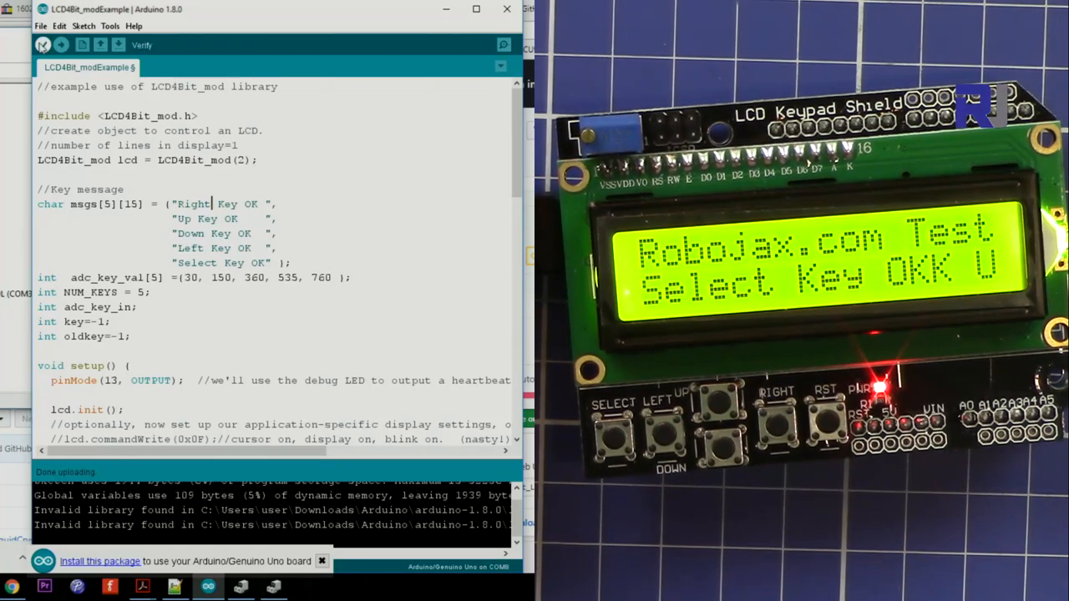
- Add Serial.begin(9600) in setup and Serial.print(key) plus Serial.println() in the key check
left_click(44, 45)
type("Serial.begin(9600);")
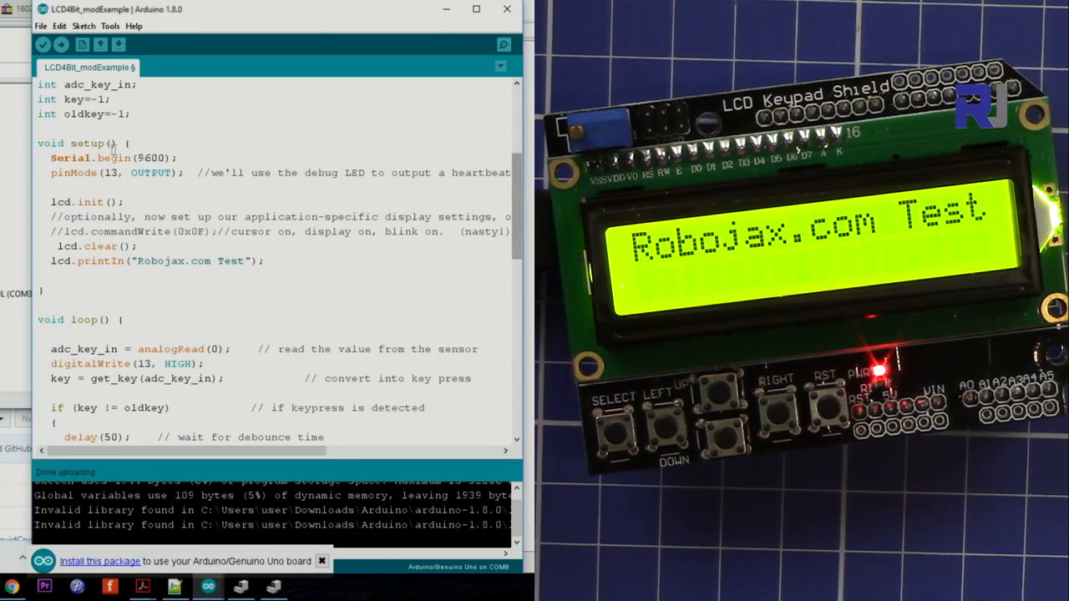
double_click(83, 158)
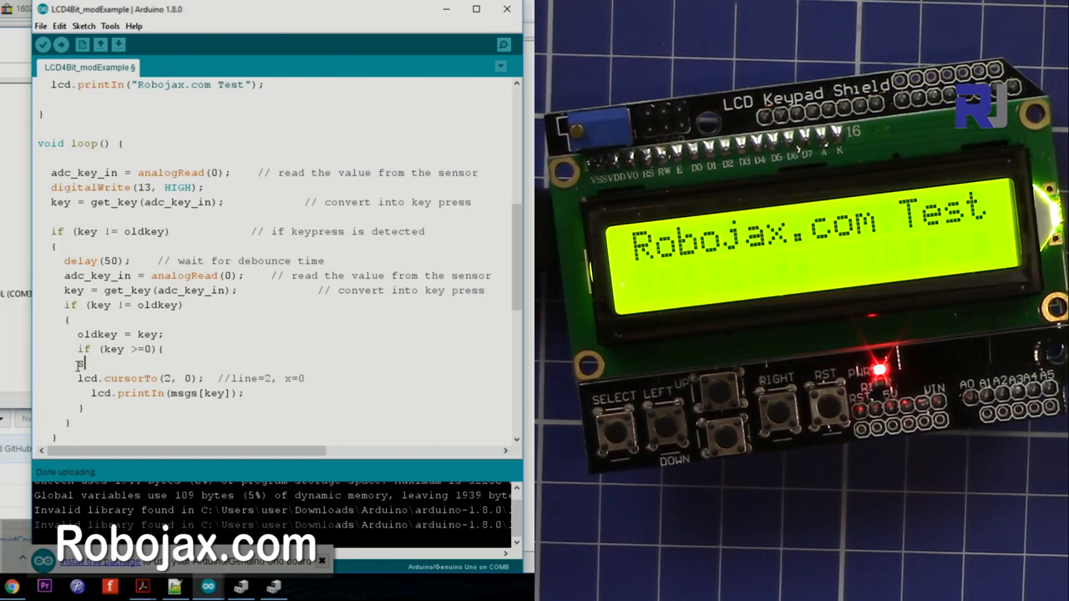
type("Serial.")
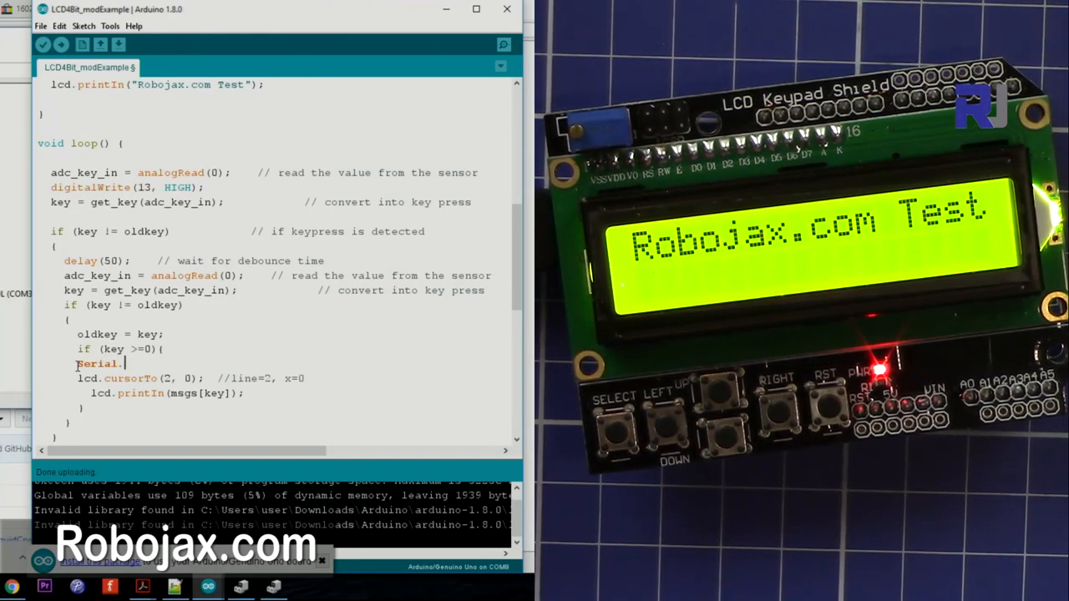
type("print")
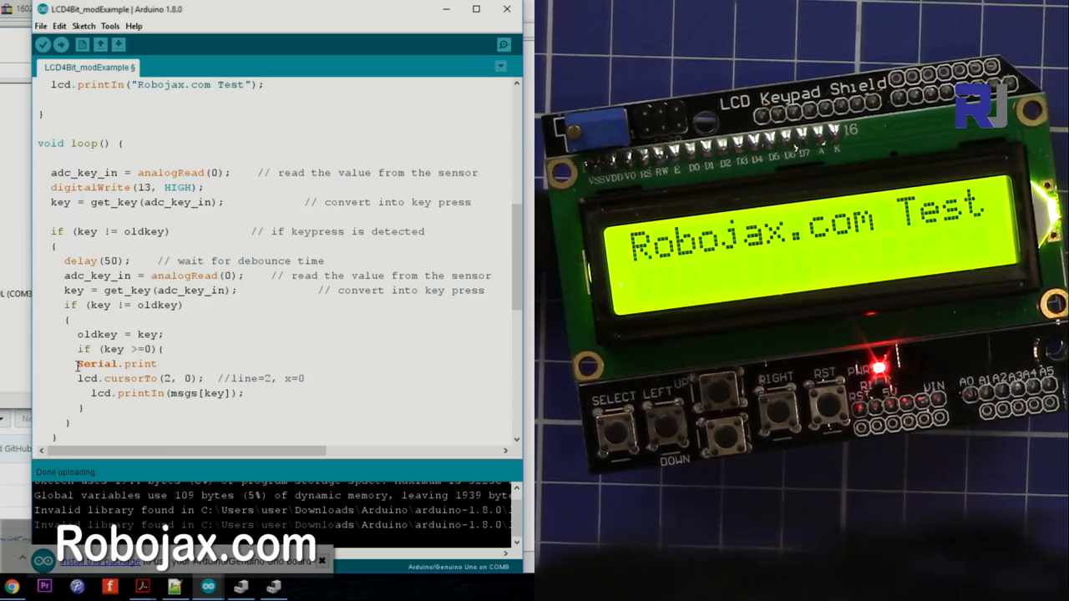
type("(key);")
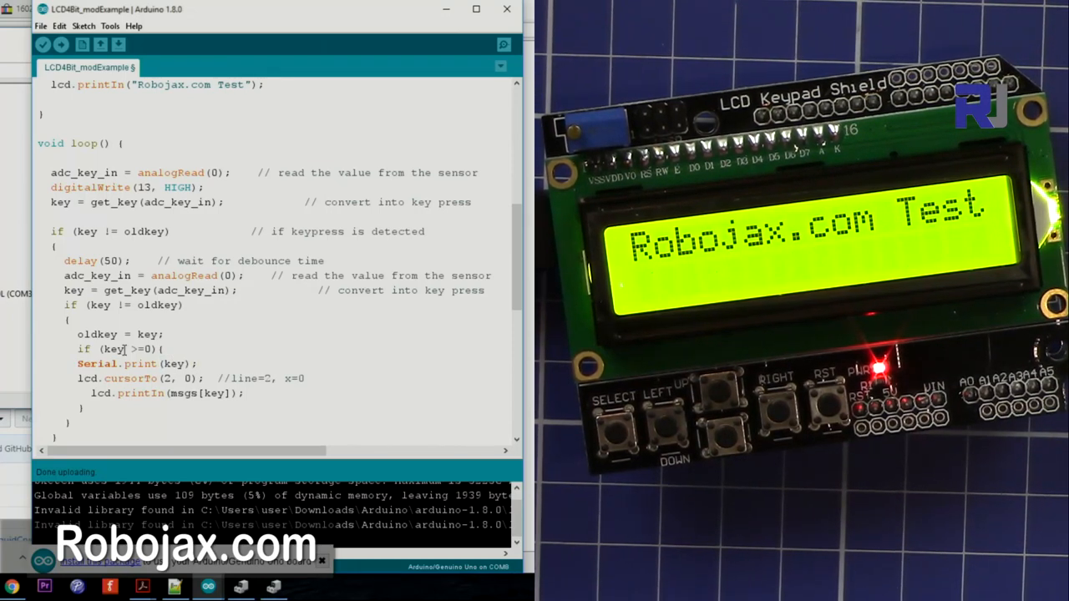
type("Serial.println();")
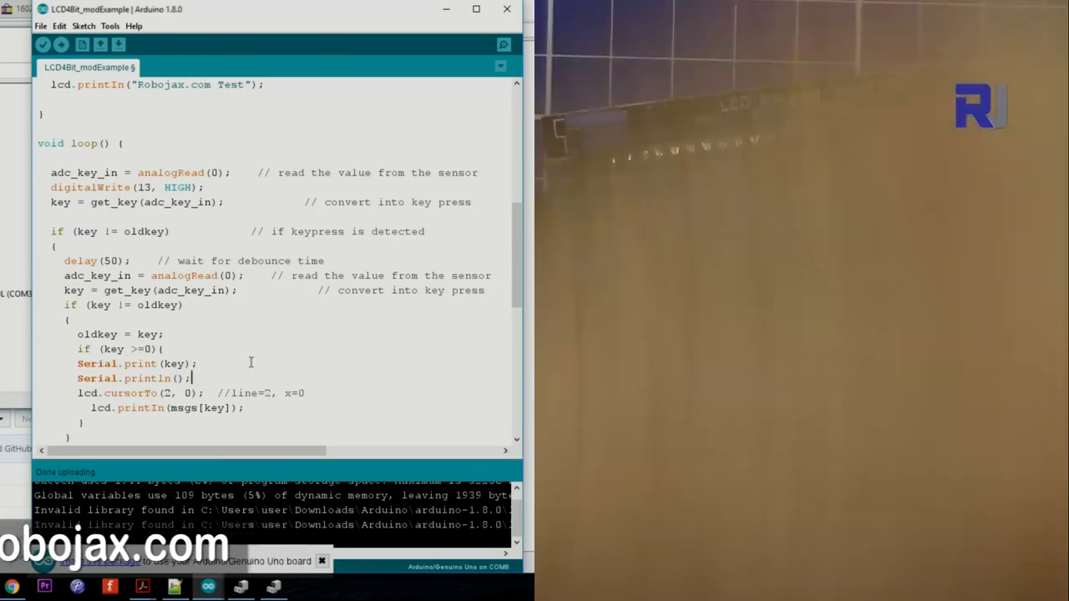
- Compile and upload the edited LCD4Bit_modExample sketch to the board
left_click(61, 45)
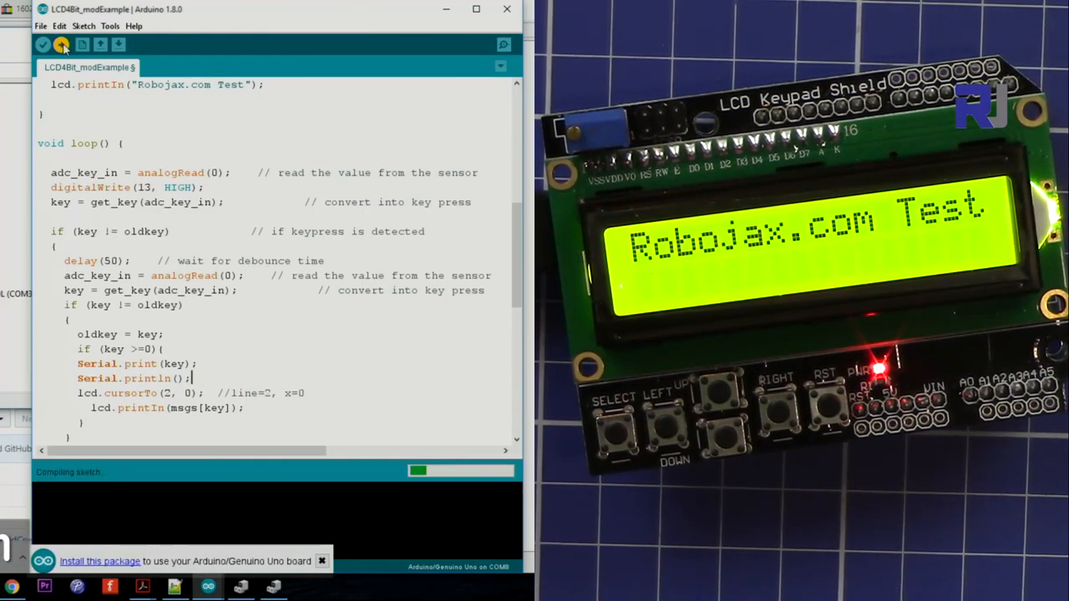
- Show the Serial Monitor on COM8 resized beside the code editor
left_click(504, 45)
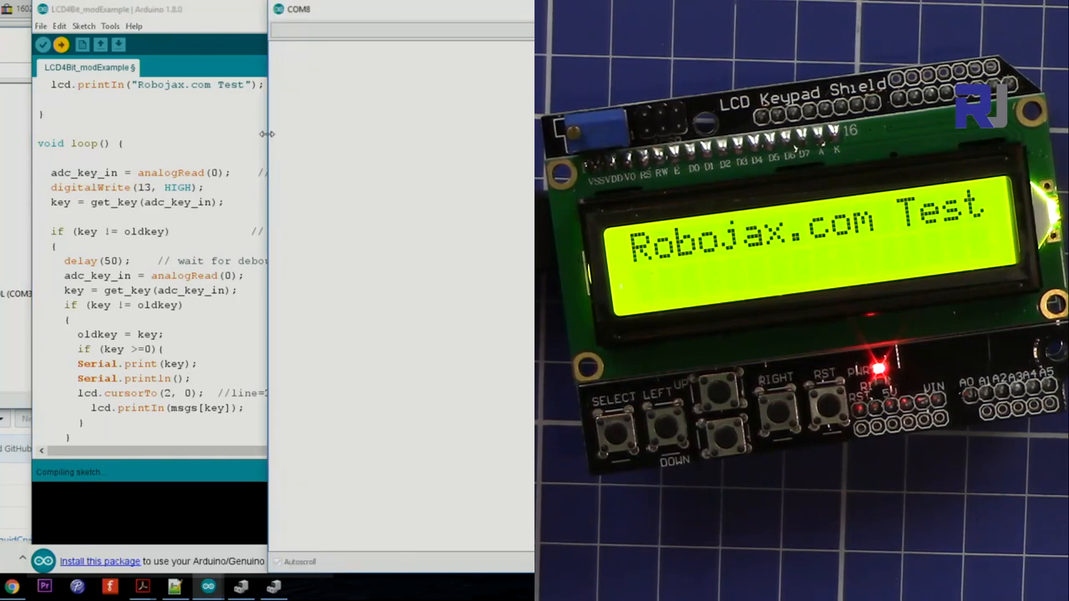
left_click_drag(267, 134, 401, 150)
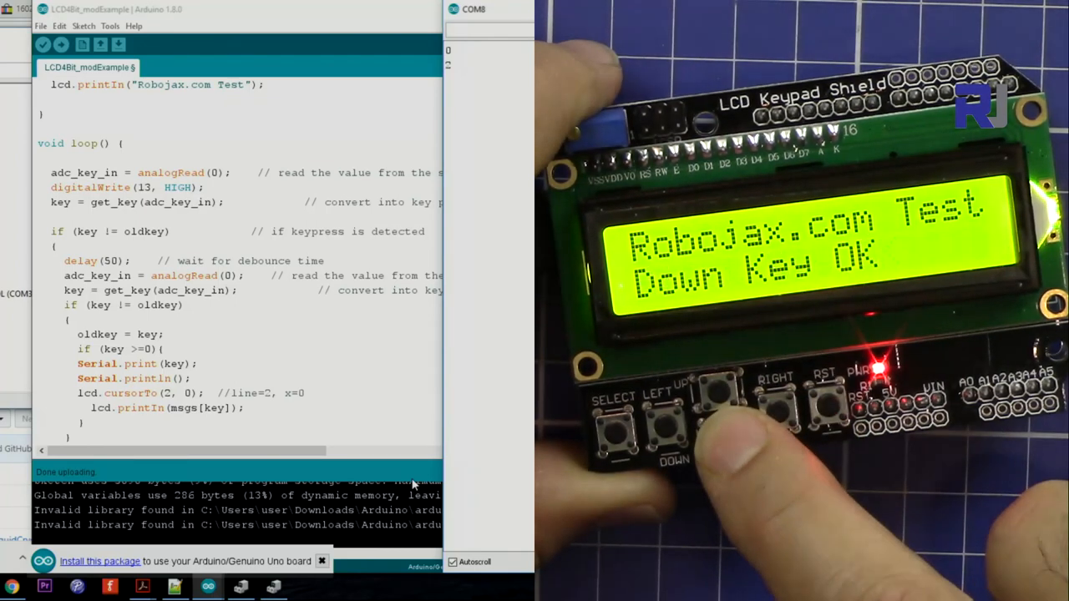
- Press the shield keys so numbers 0–4 list in serial output, highlighting the key variable
left_click(773, 401)
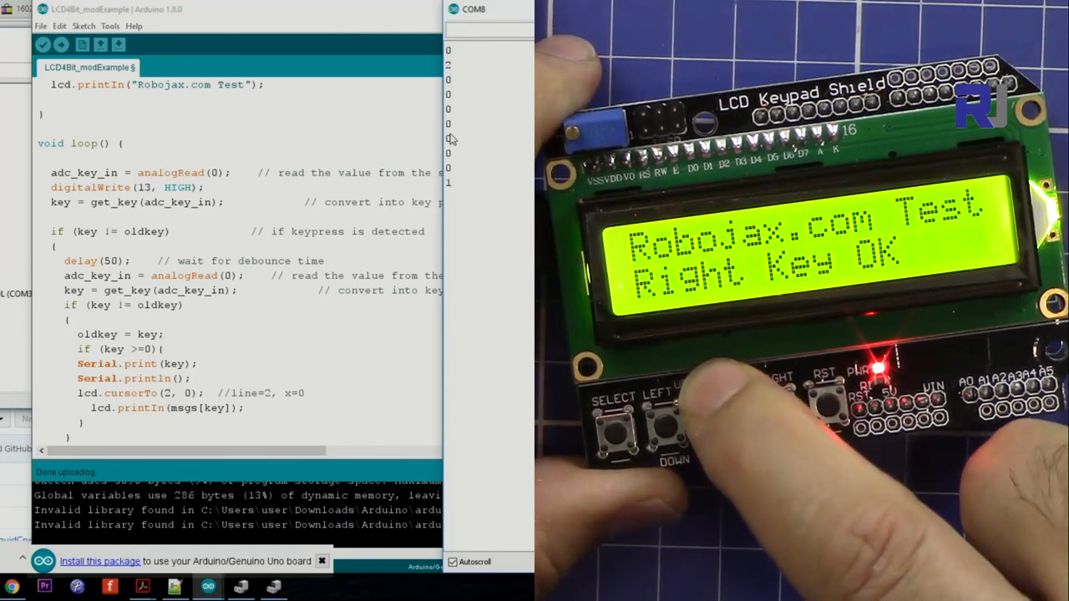
left_click(718, 397)
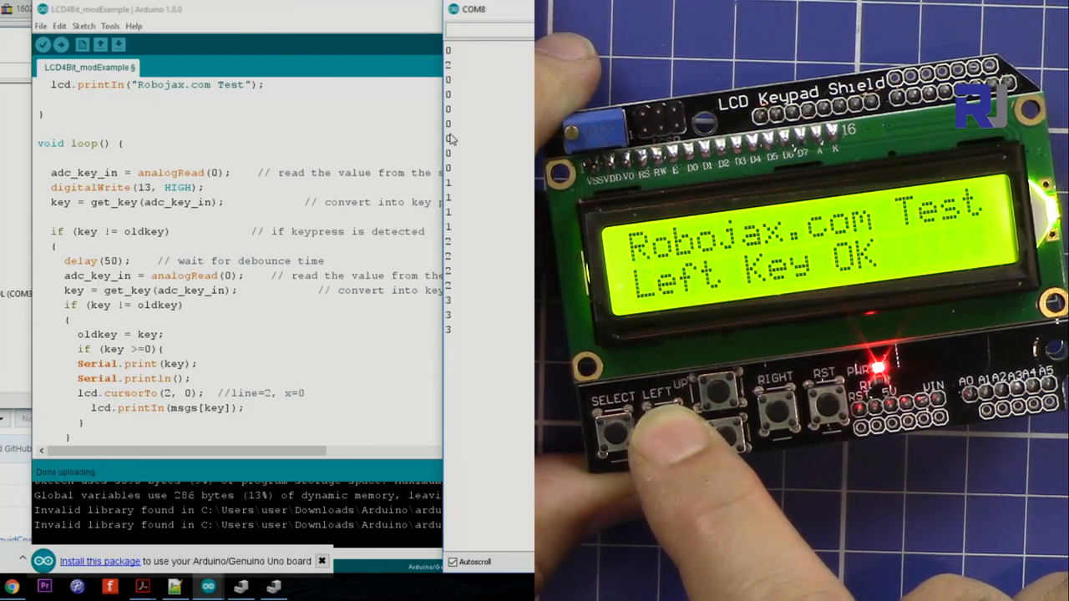
left_click(611, 405)
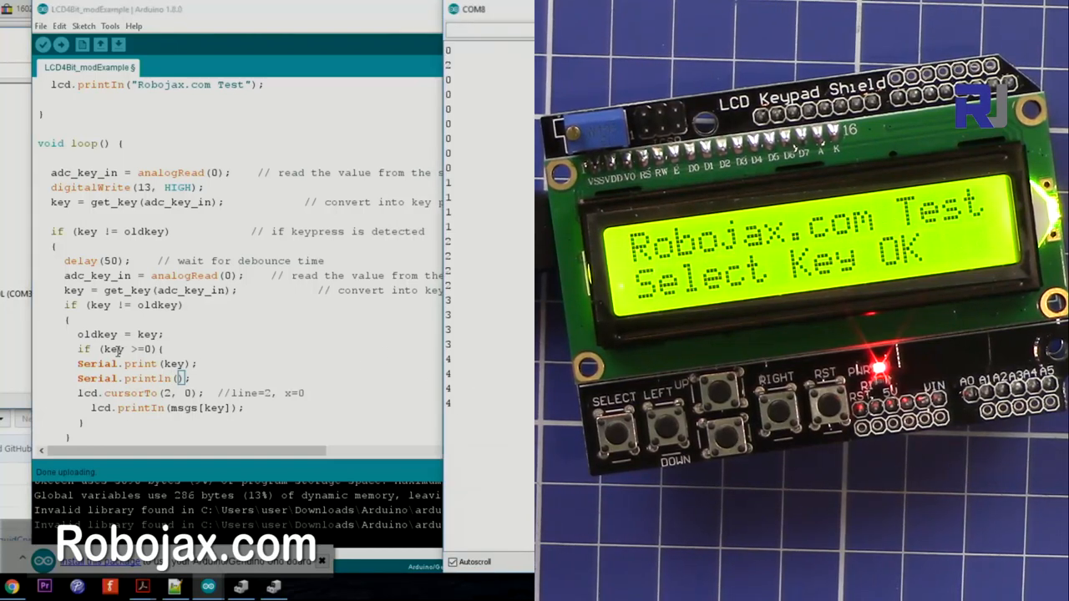
double_click(115, 348)
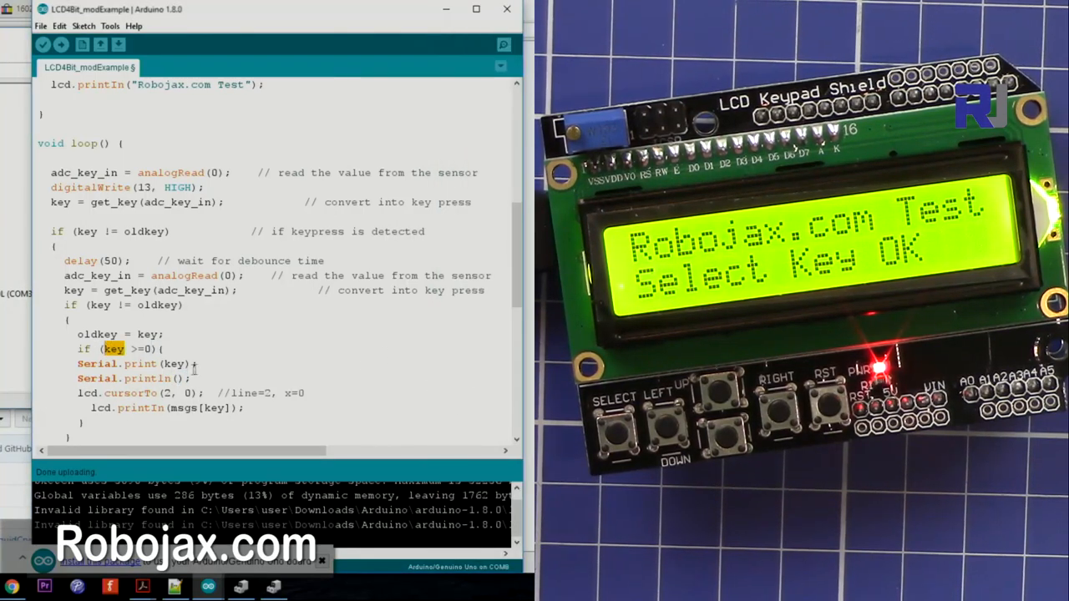
left_click(503, 45)
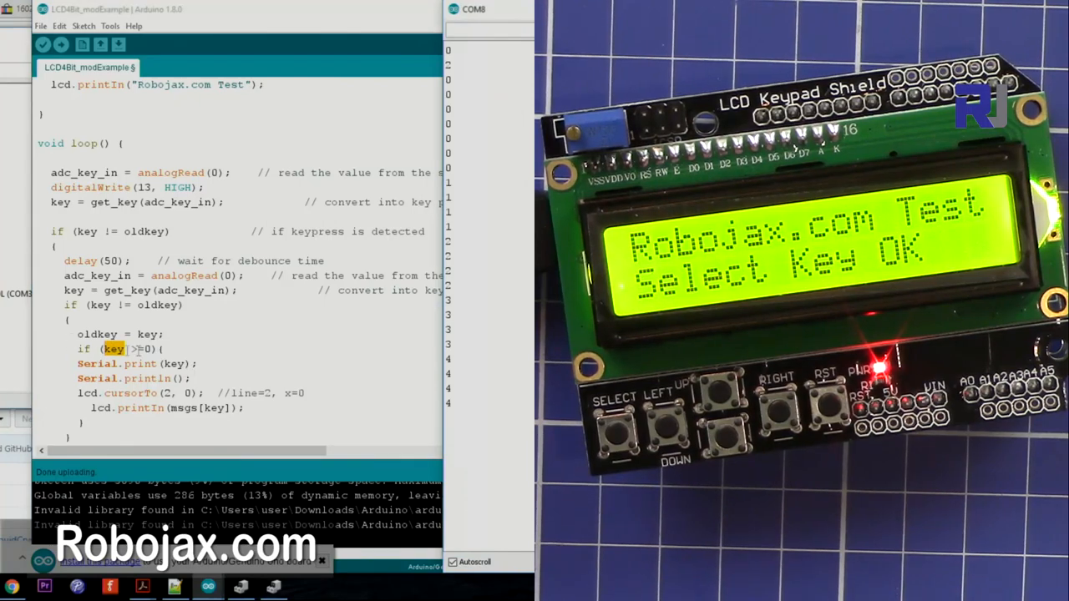